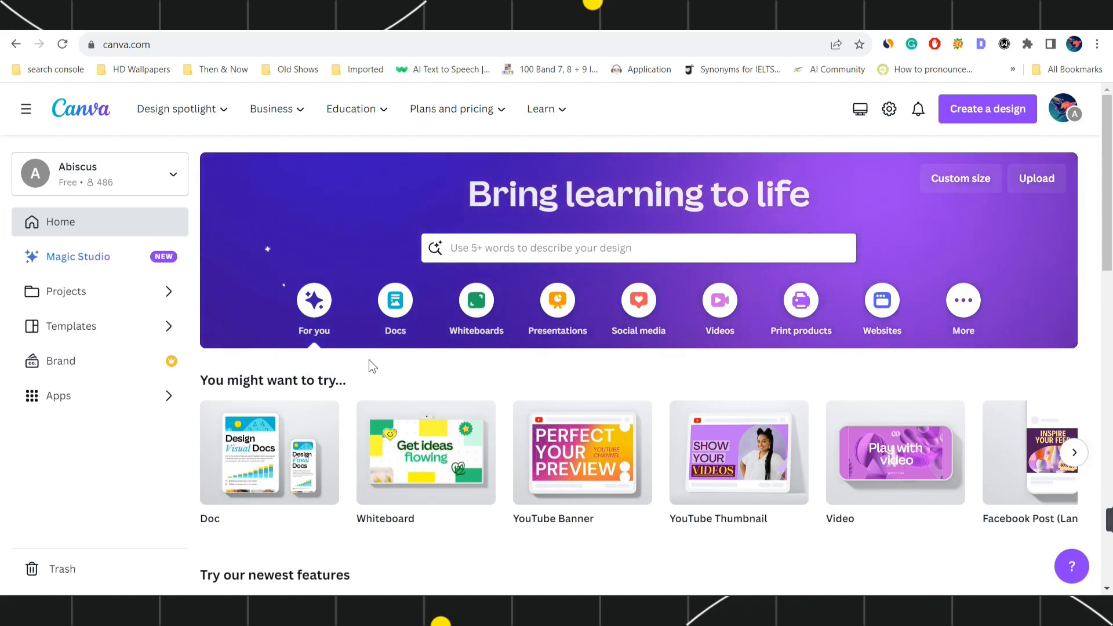
# Step: From the Canva home page, bring up the Create a design menu of design types
pyautogui.scroll(-3)
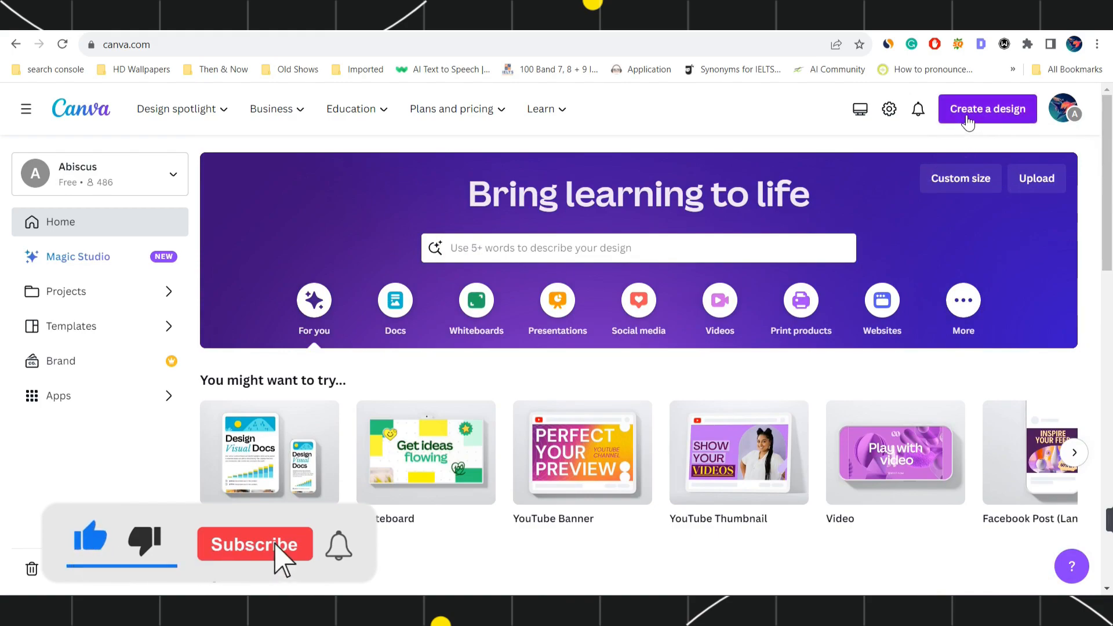
pyautogui.click(254, 545)
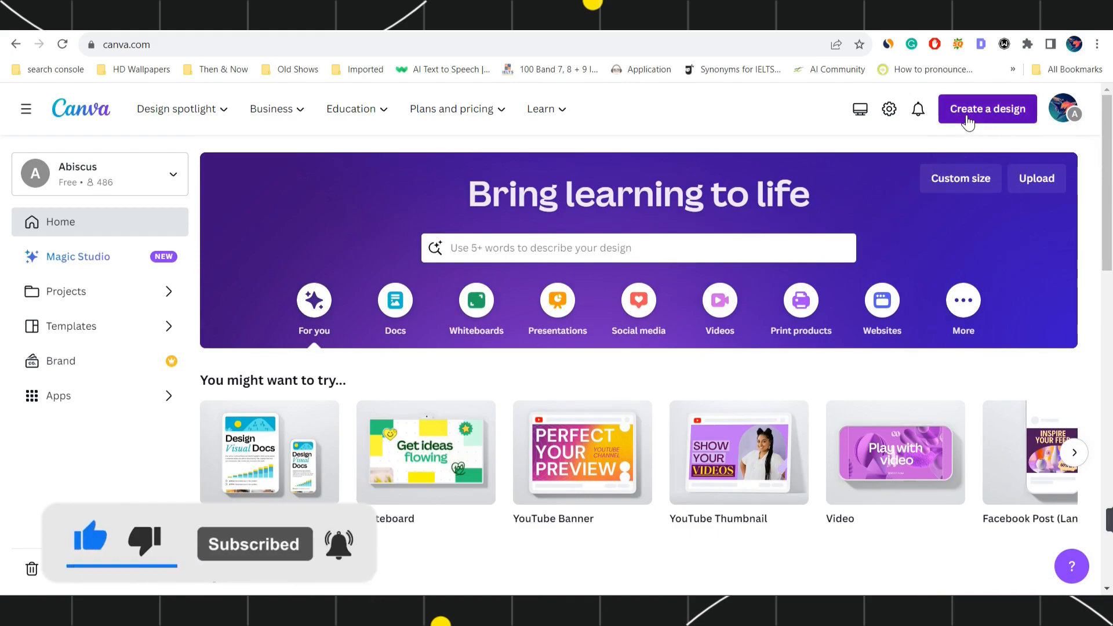
pyautogui.click(987, 108)
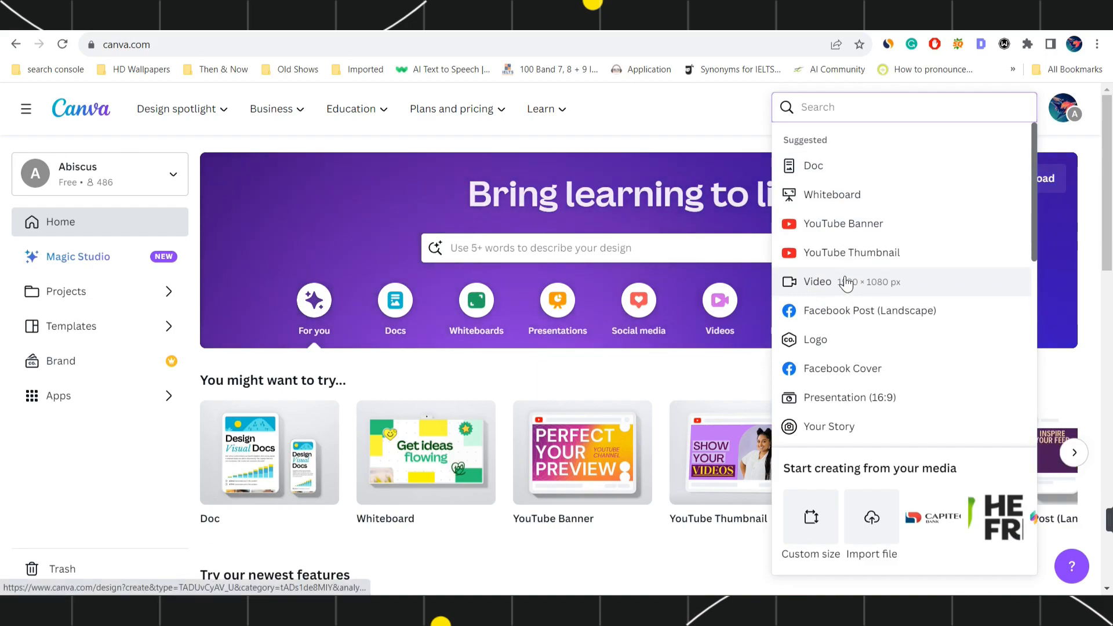
# Step: Start a blank Video design and browse the Text panel's heading styles and effects
pyautogui.click(816, 282)
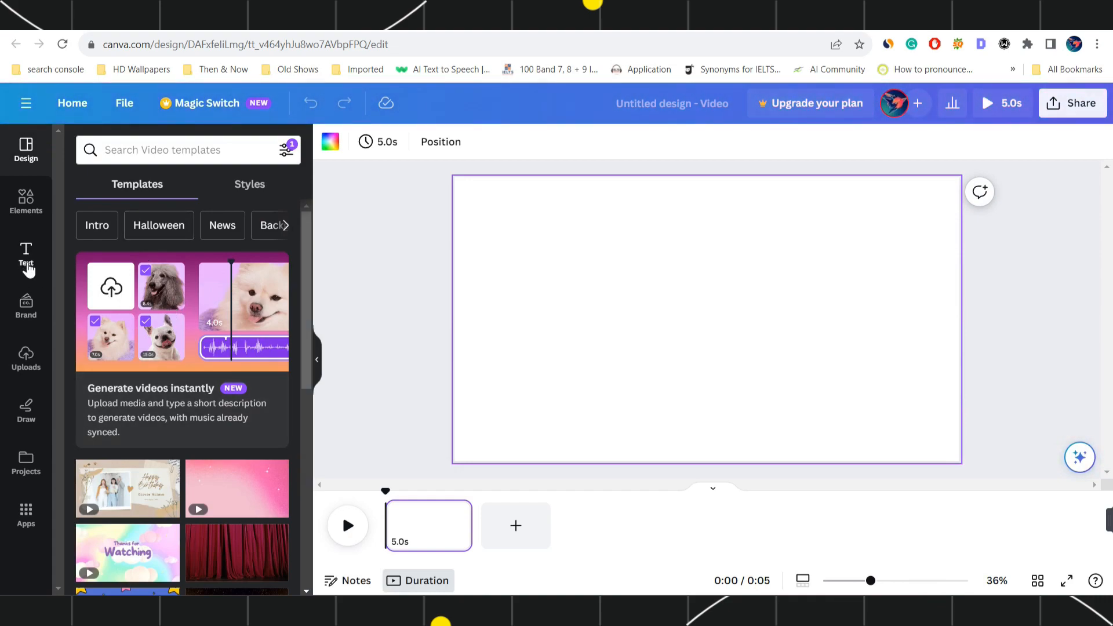
pyautogui.click(26, 256)
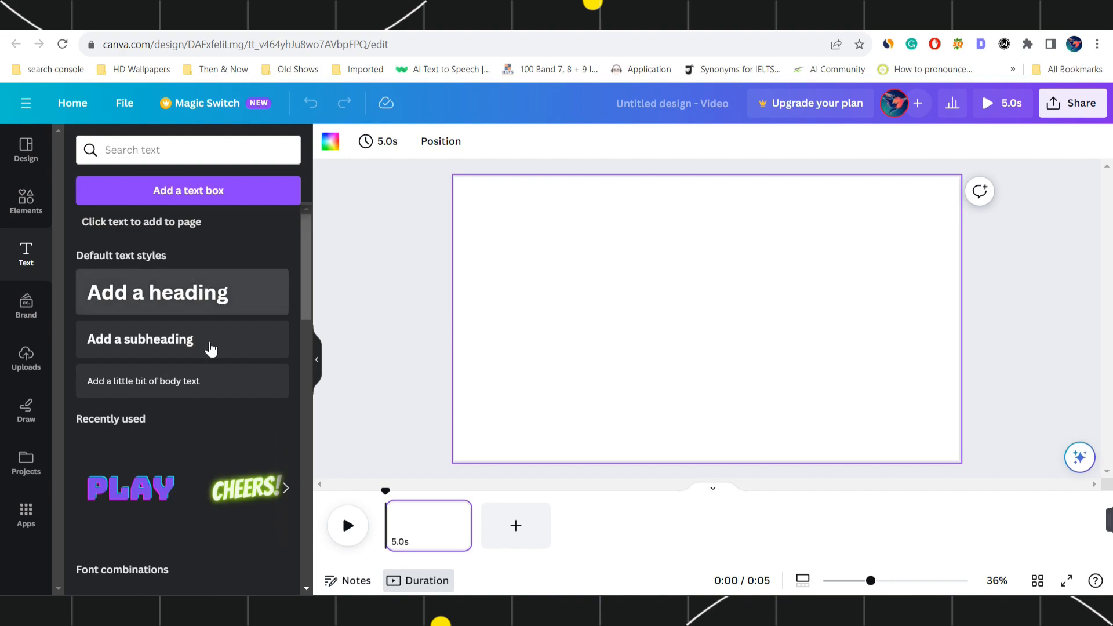
pyautogui.scroll(-3)
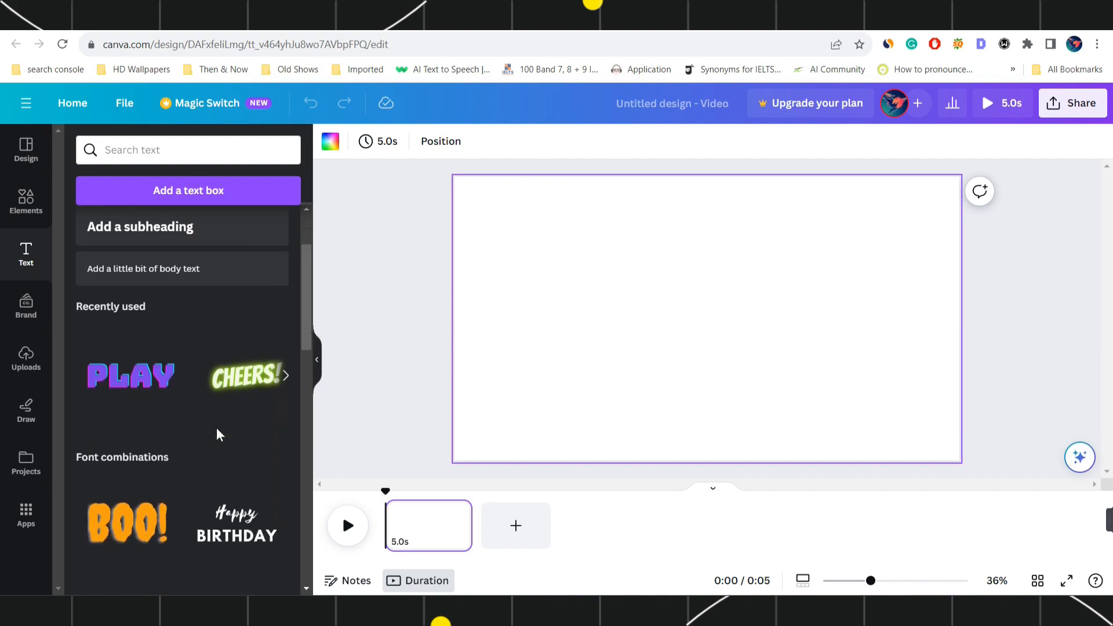
pyautogui.scroll(-3)
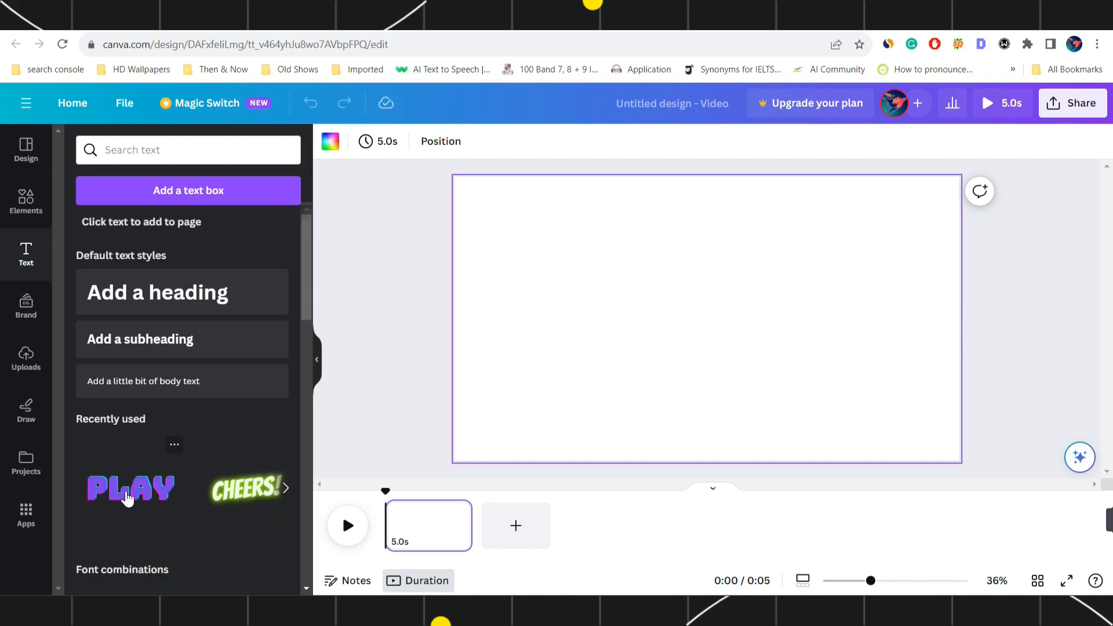
# Step: Place the recently used purple PLAY text on the page, shifted into its left half, with the side panel hidden
pyautogui.click(129, 488)
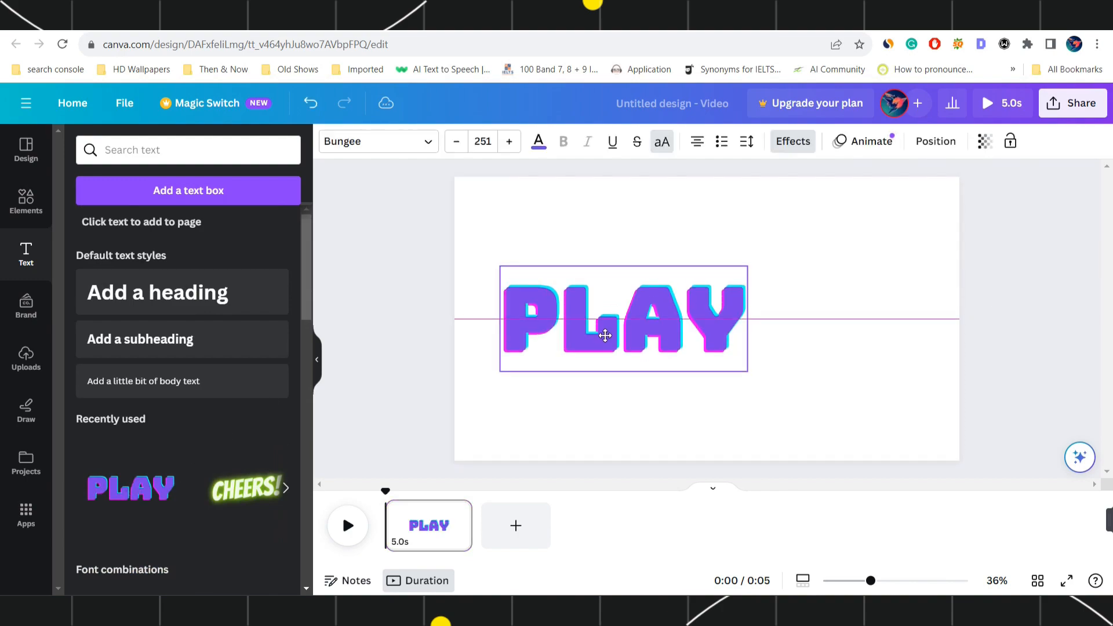
pyautogui.moveTo(605, 336); pyautogui.dragTo(572, 338)
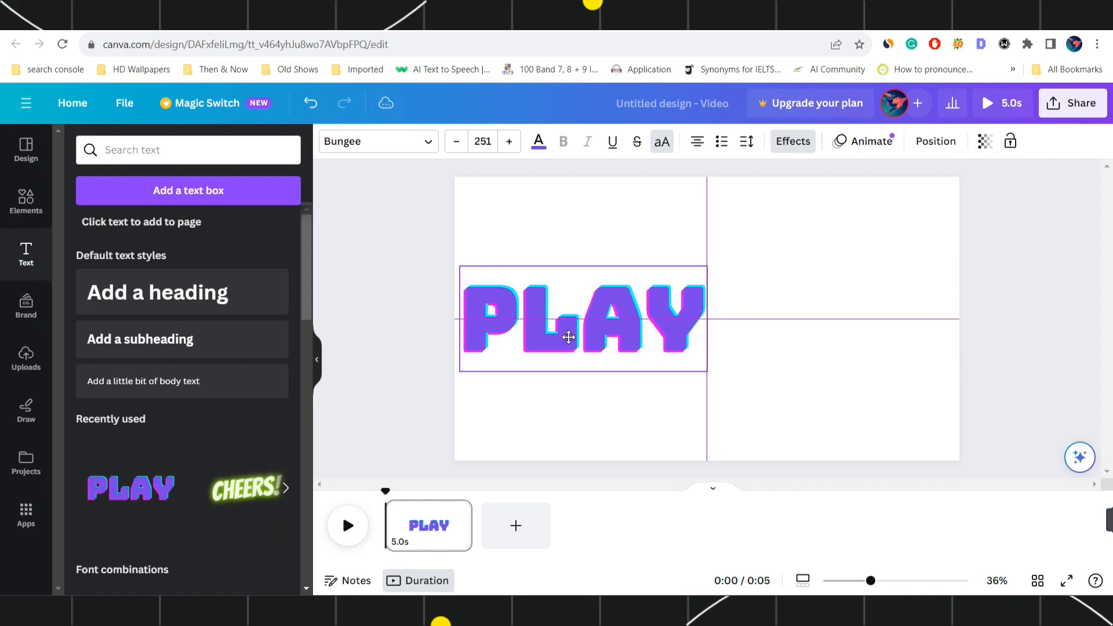
pyautogui.click(568, 320)
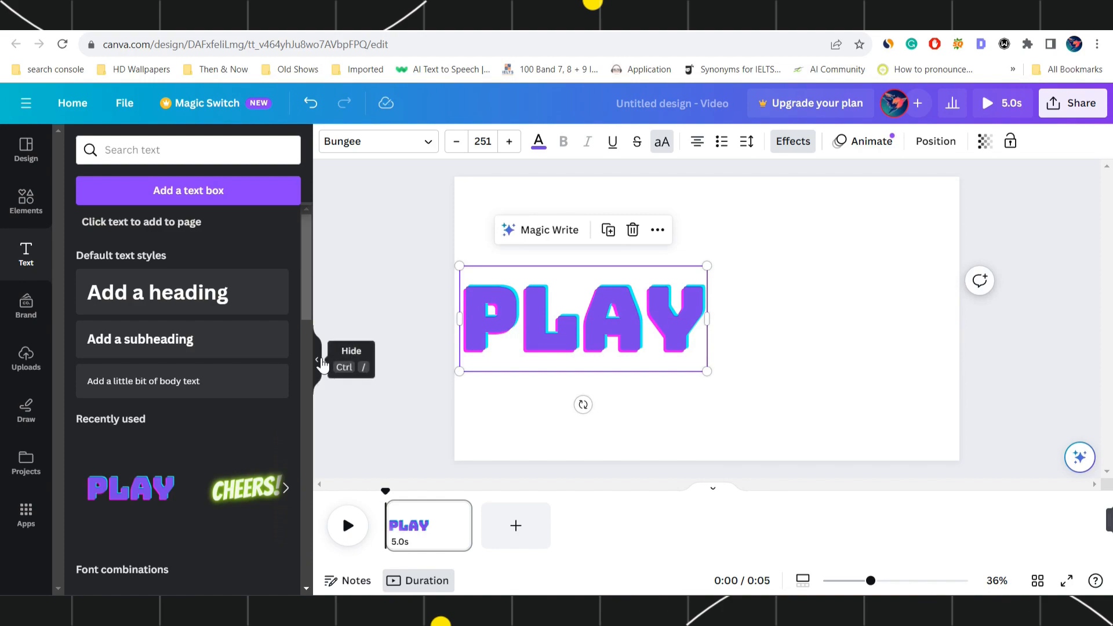
pyautogui.click(319, 362)
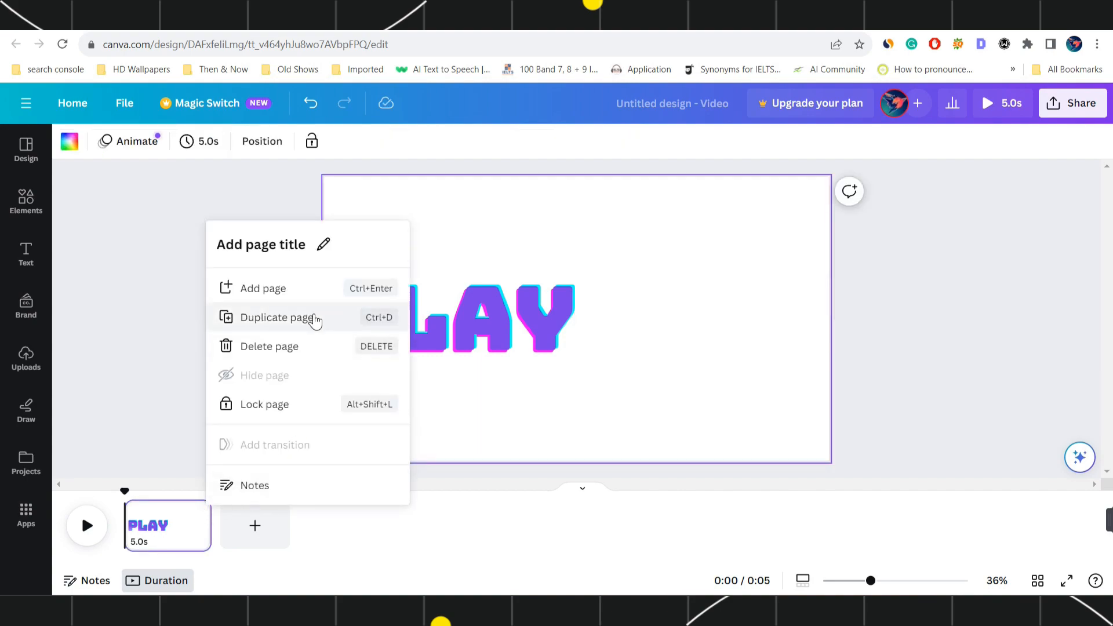
pyautogui.moveTo(298, 317)
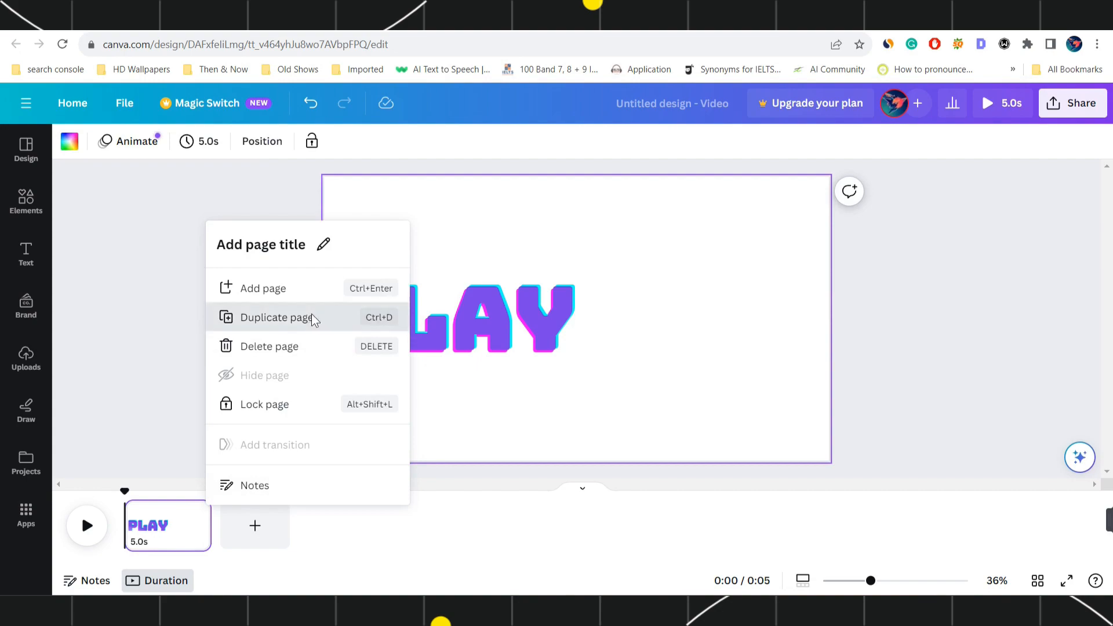
# Step: Duplicate the page and shift PLAY to the right edge on page 2
pyautogui.click(276, 317)
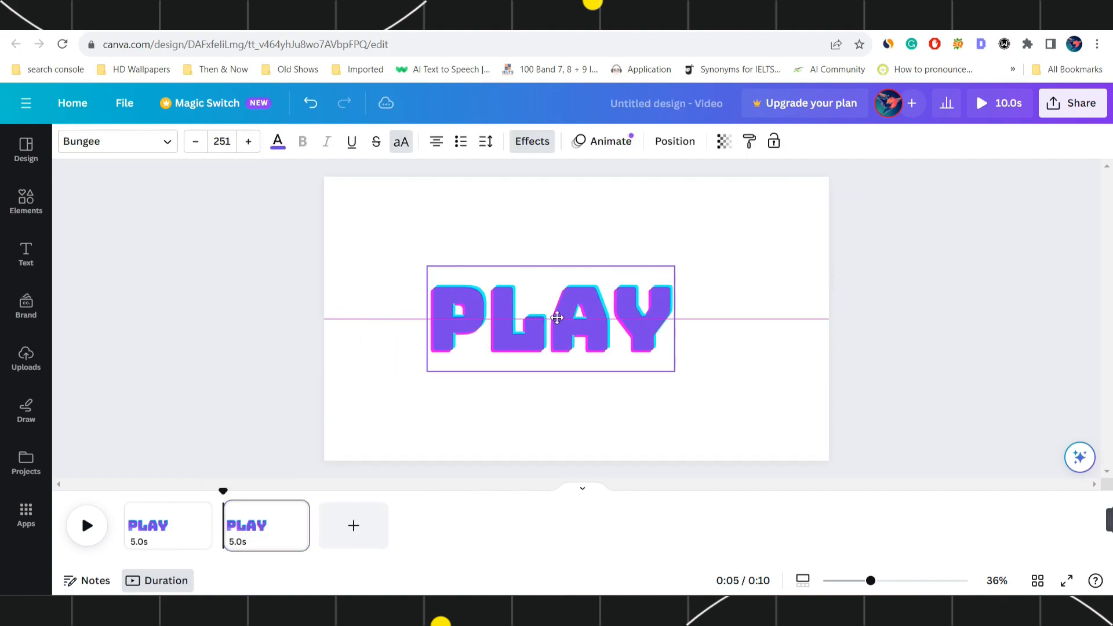
pyautogui.moveTo(556, 318); pyautogui.dragTo(684, 322)
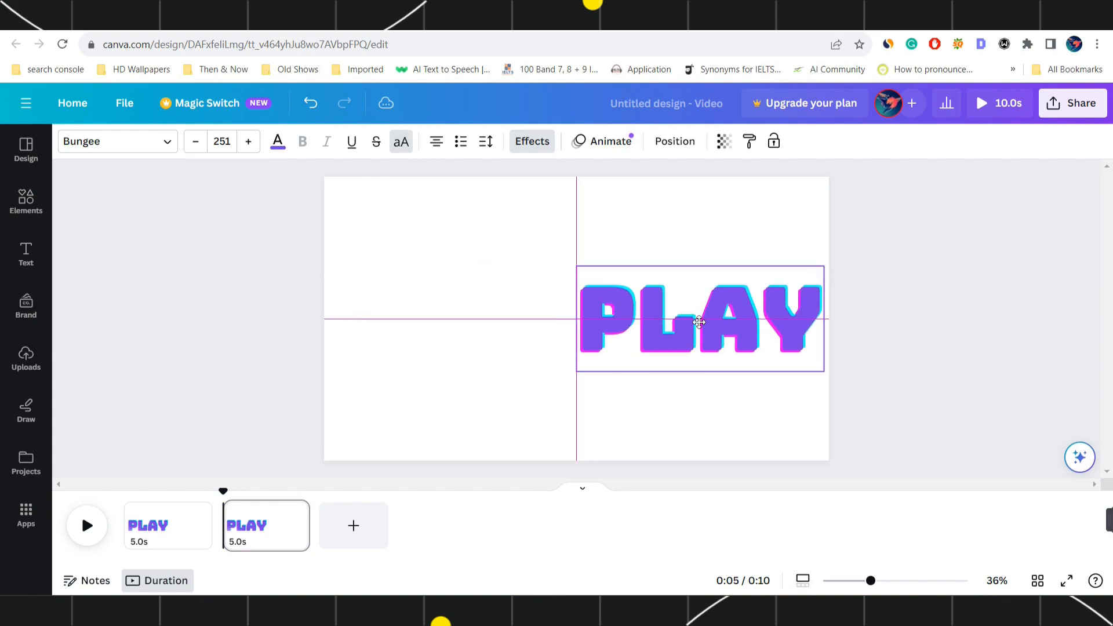
pyautogui.click(700, 322)
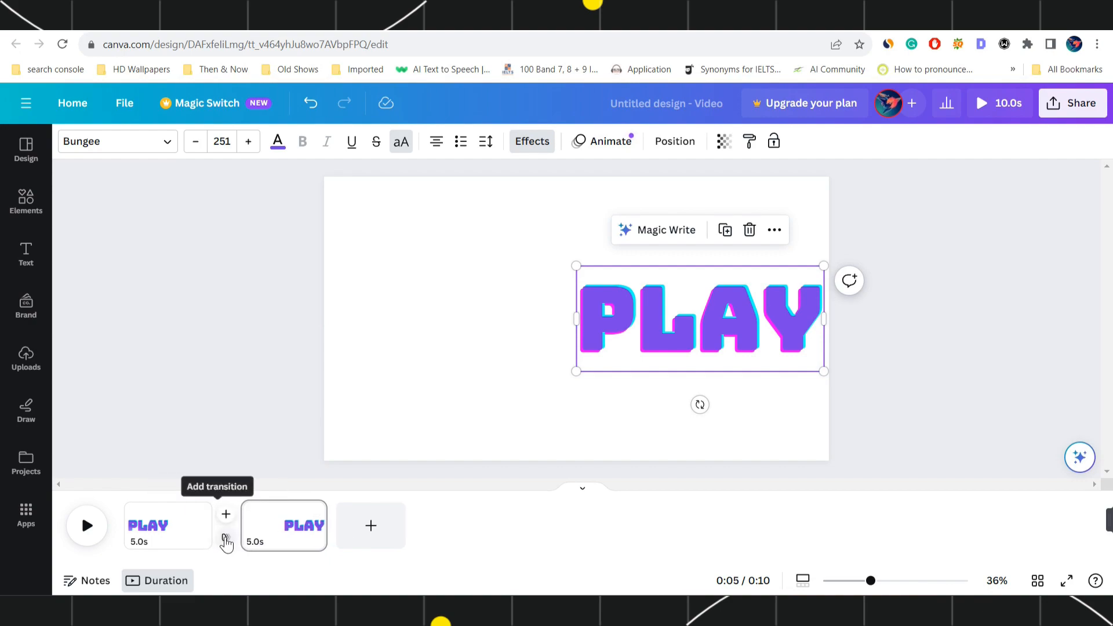
# Step: Link the two pages with a Match & Move transition set to 0.2 seconds duration
pyautogui.click(226, 514)
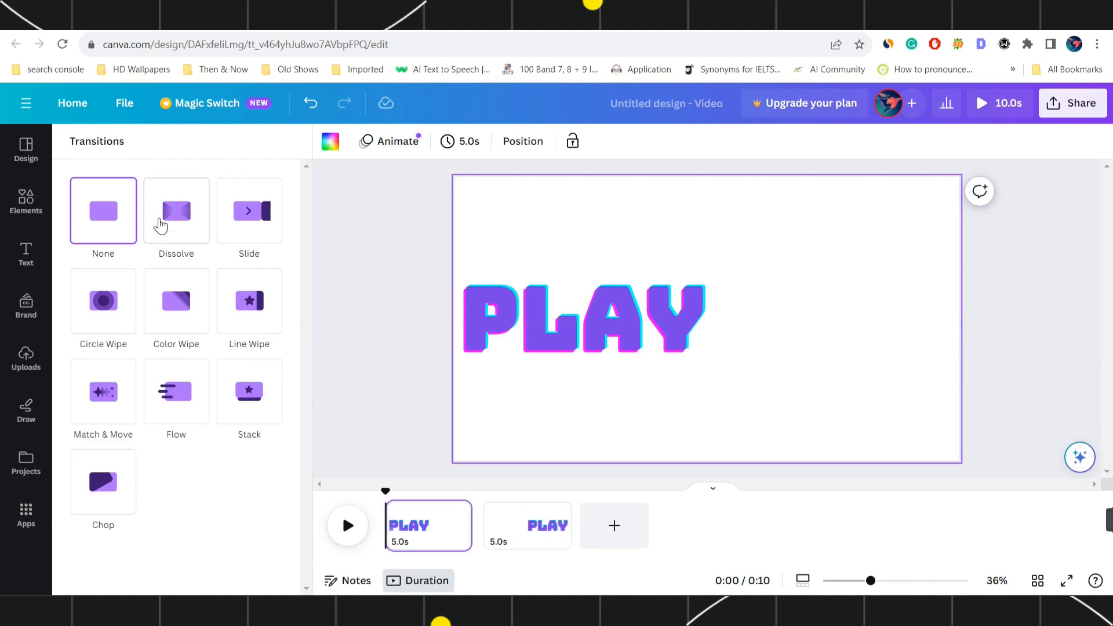
pyautogui.moveTo(201, 526)
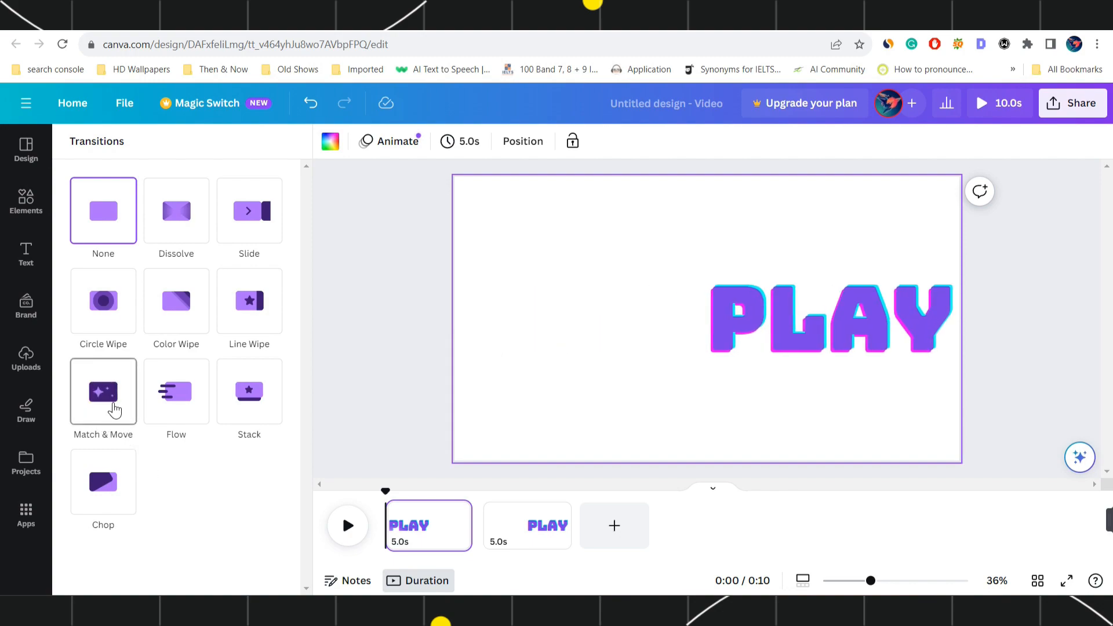
pyautogui.click(103, 392)
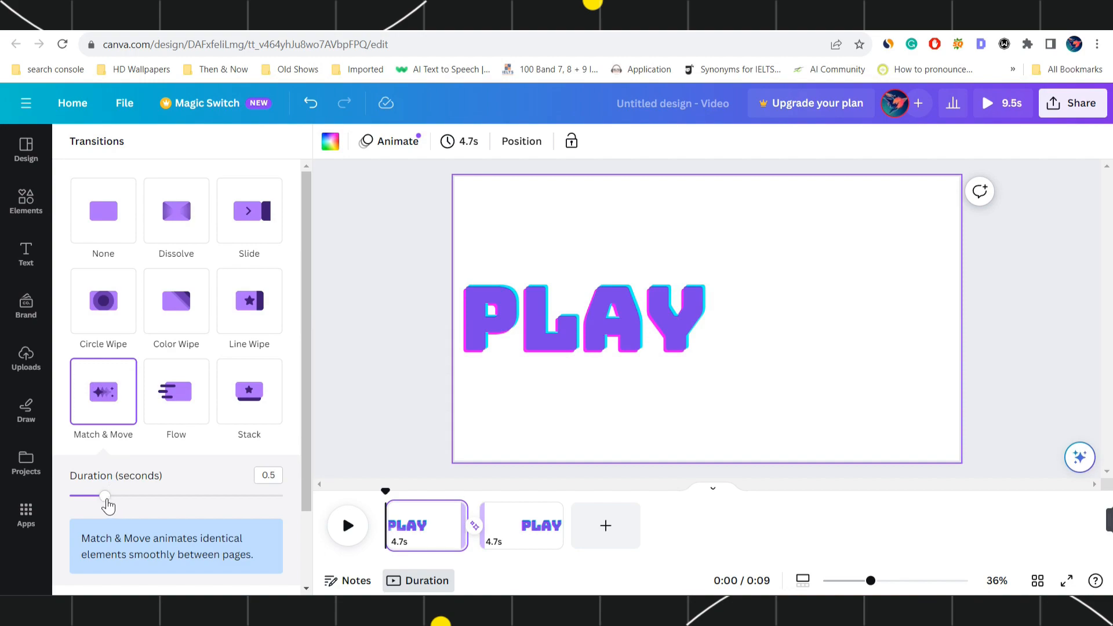
pyautogui.moveTo(105, 496); pyautogui.dragTo(78, 496)
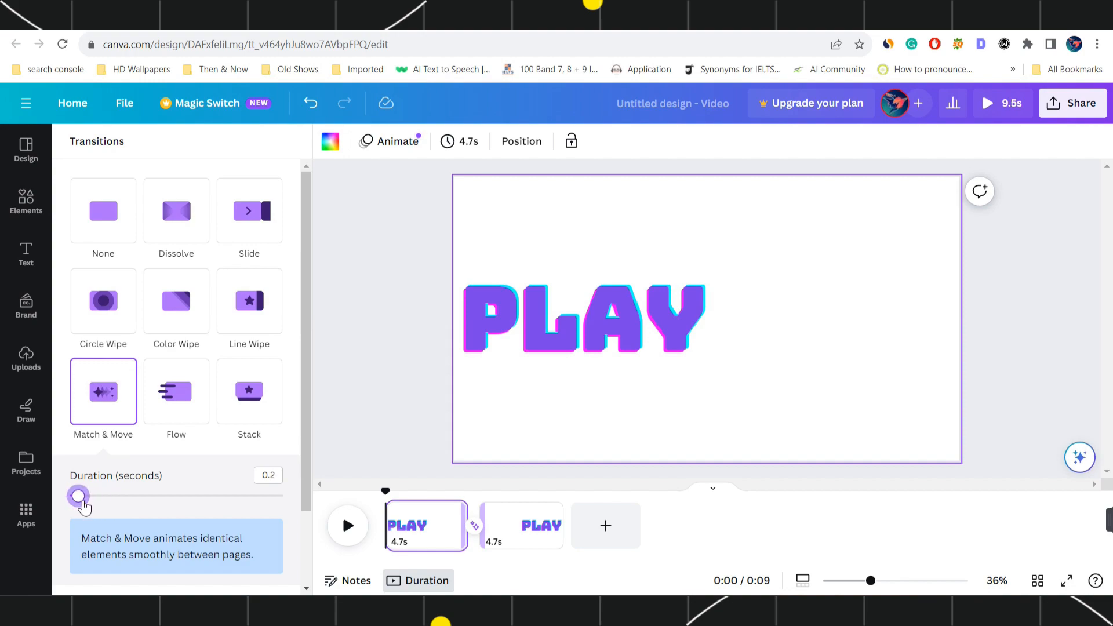
pyautogui.moveTo(78, 496); pyautogui.dragTo(113, 496)
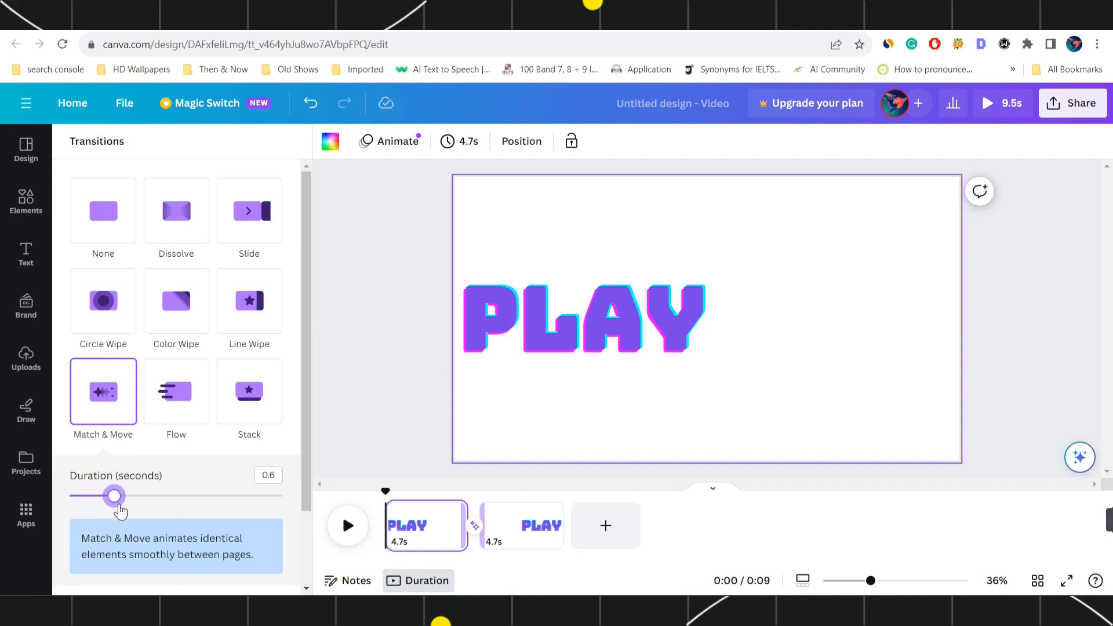
pyautogui.moveTo(113, 495); pyautogui.dragTo(79, 495)
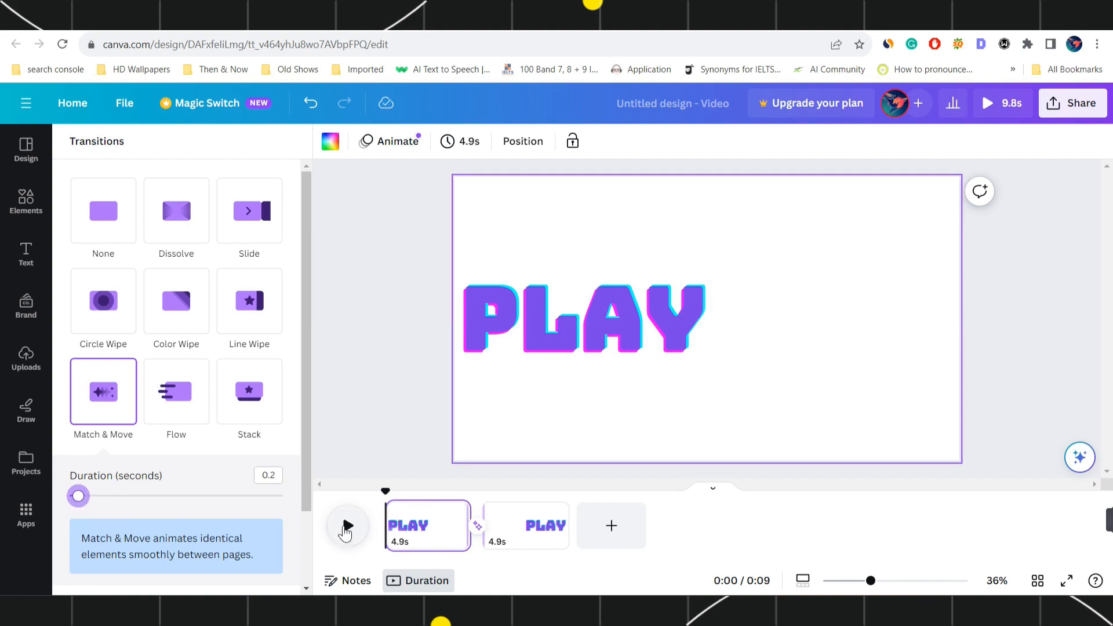
pyautogui.click(347, 526)
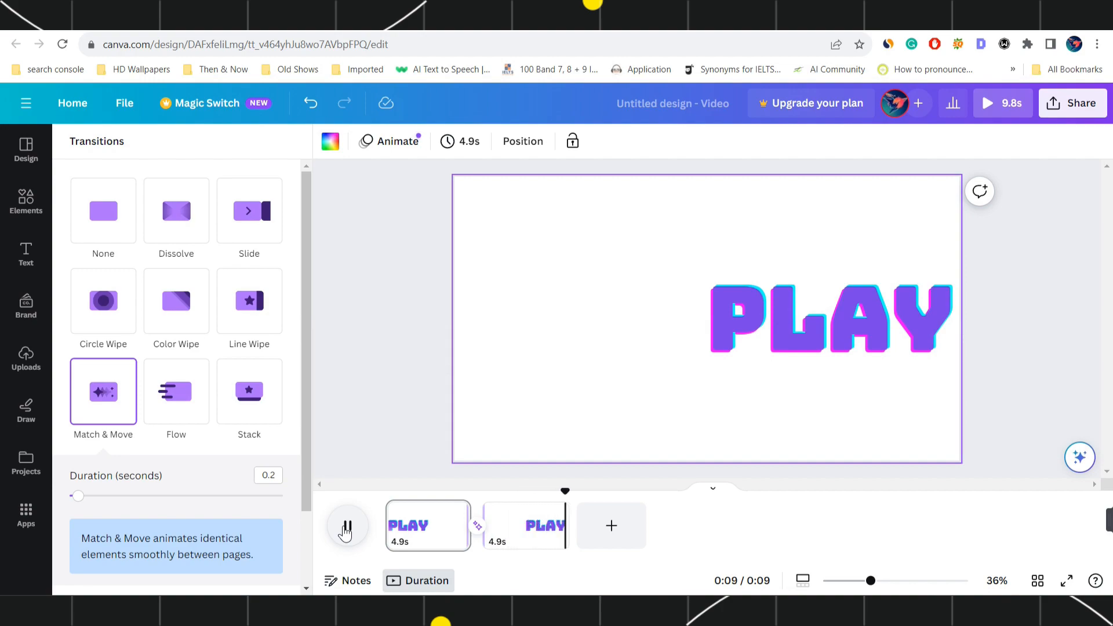
pyautogui.click(347, 525)
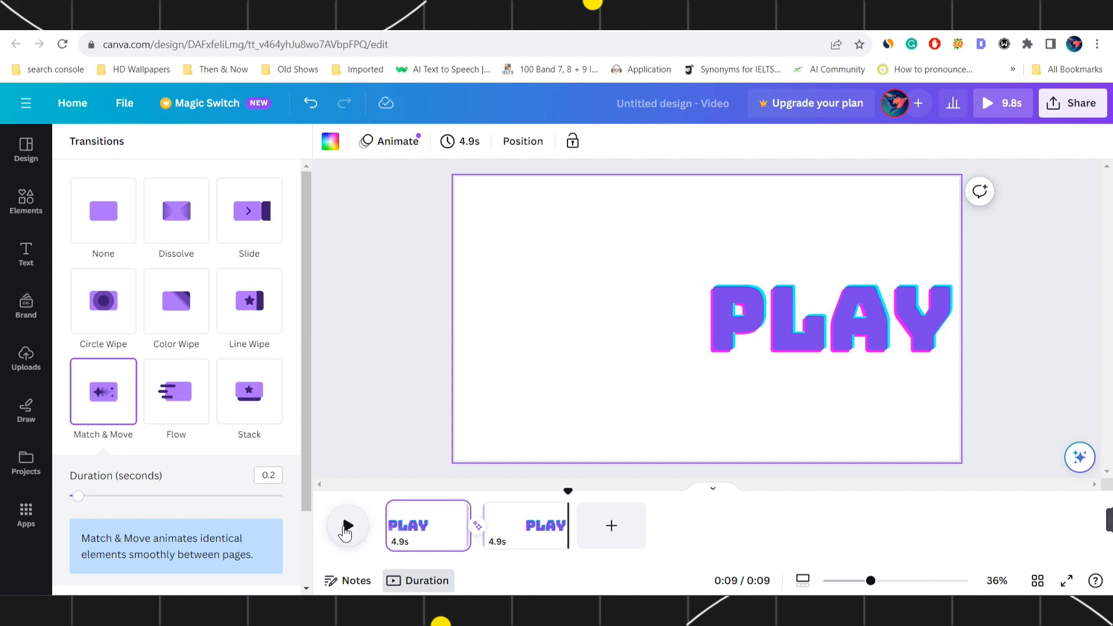